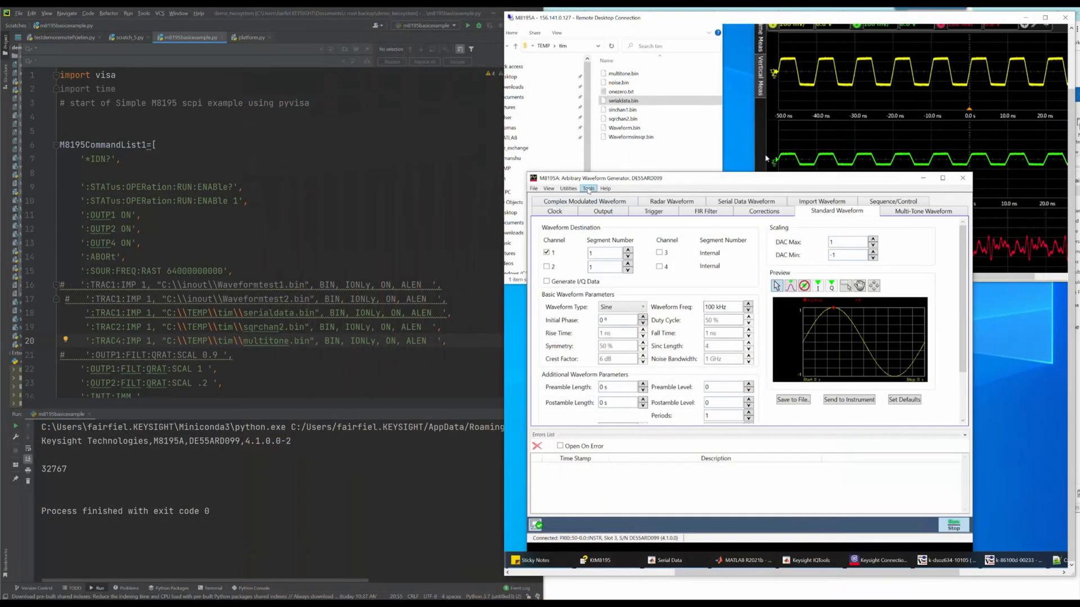
Clear the driver call log history, then disable the channel 1 and 2 outputs.
{"action": "left_click", "coordinate": [605, 188]}
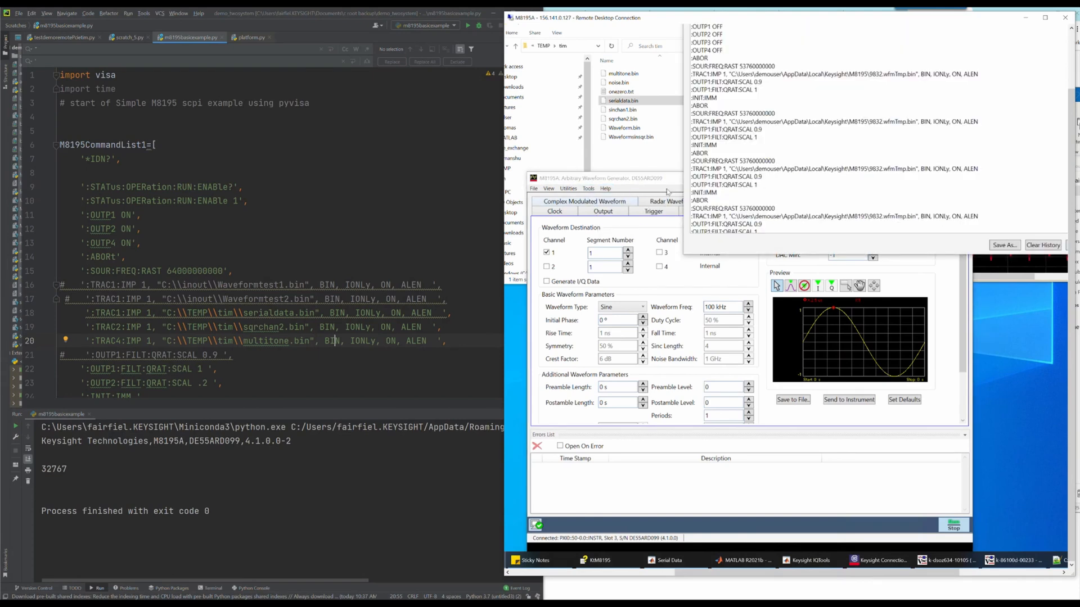
{"action": "left_click", "coordinate": [1042, 245]}
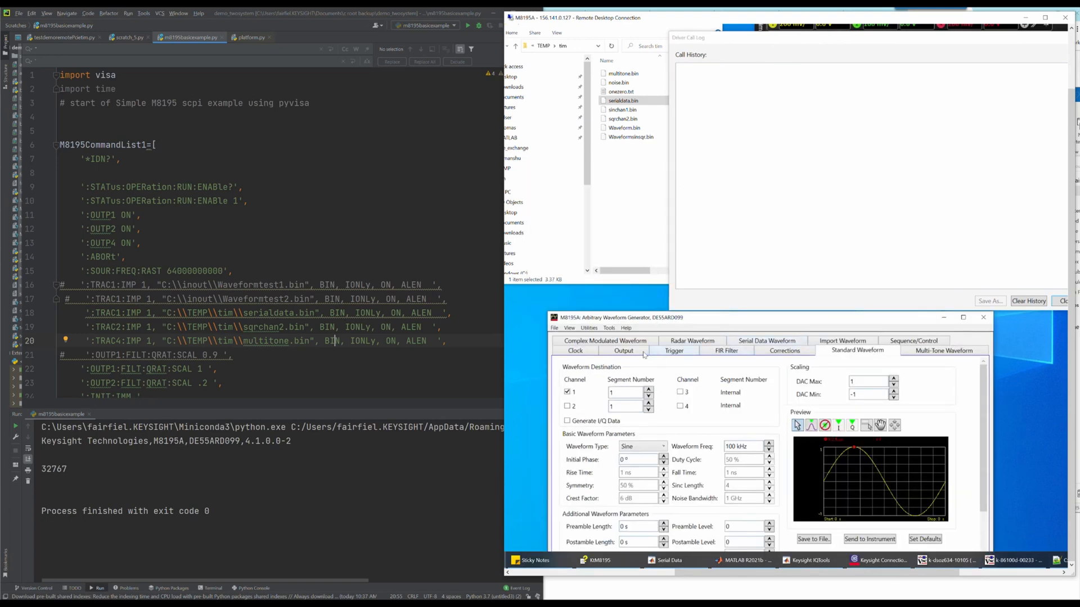
{"action": "left_click", "coordinate": [623, 351]}
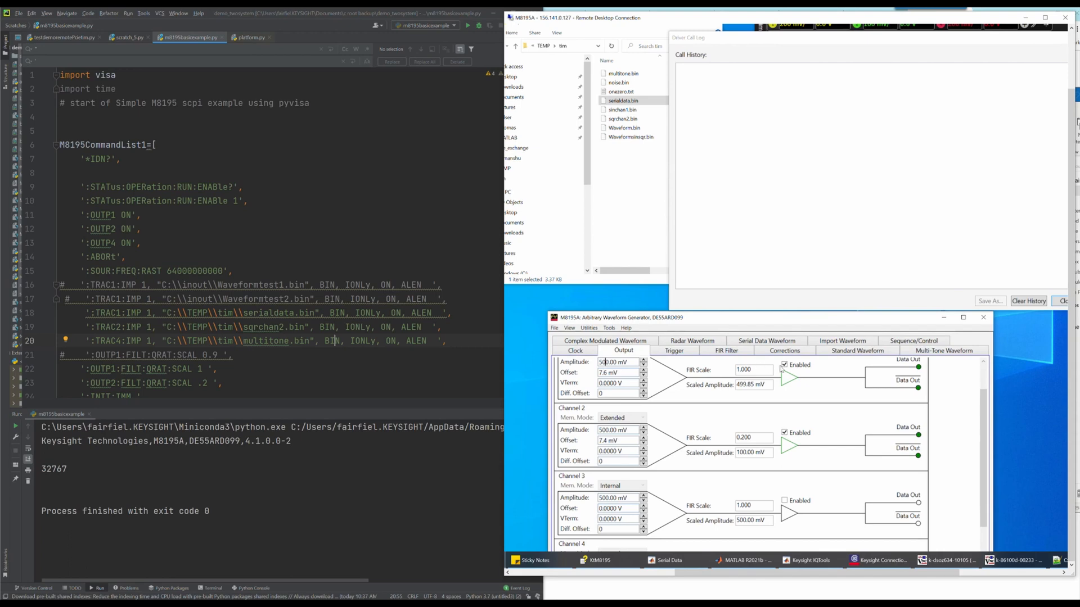
{"action": "left_click", "coordinate": [785, 365]}
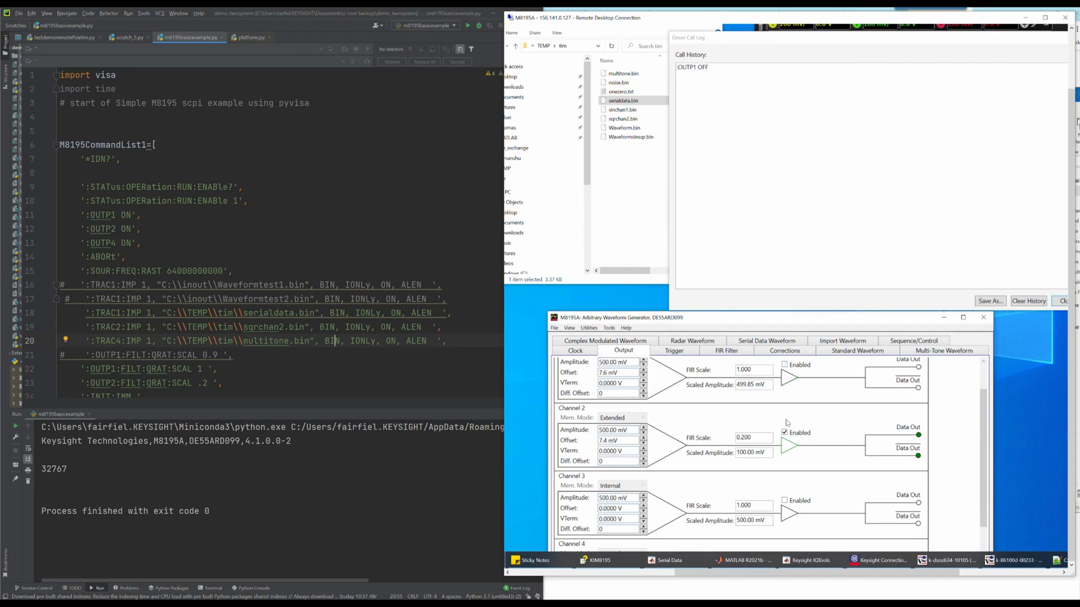
{"action": "left_click", "coordinate": [785, 432]}
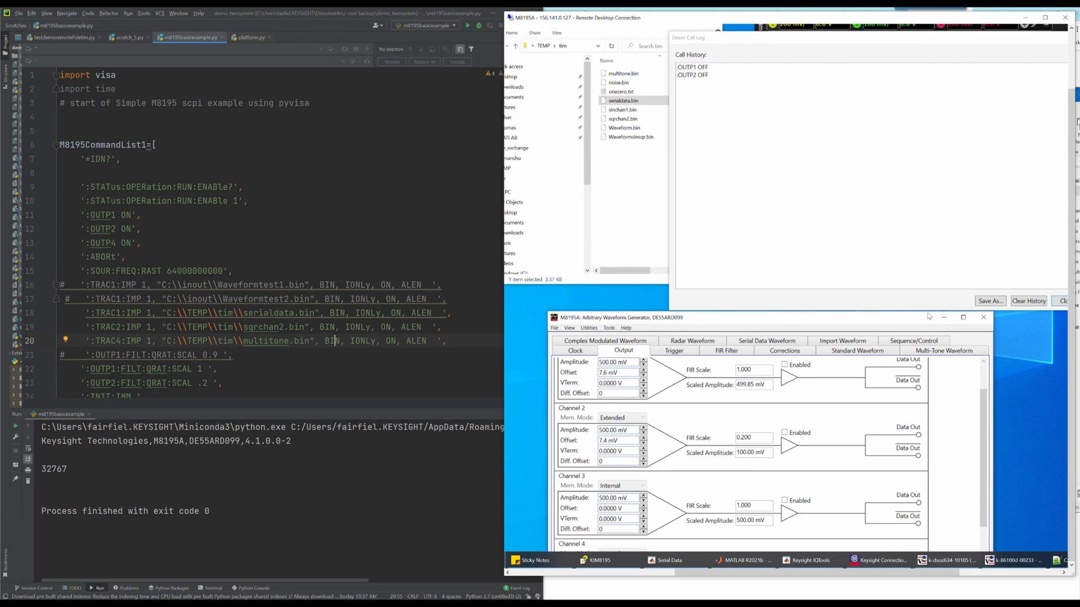
{"action": "mouse_move", "coordinate": [243, 215]}
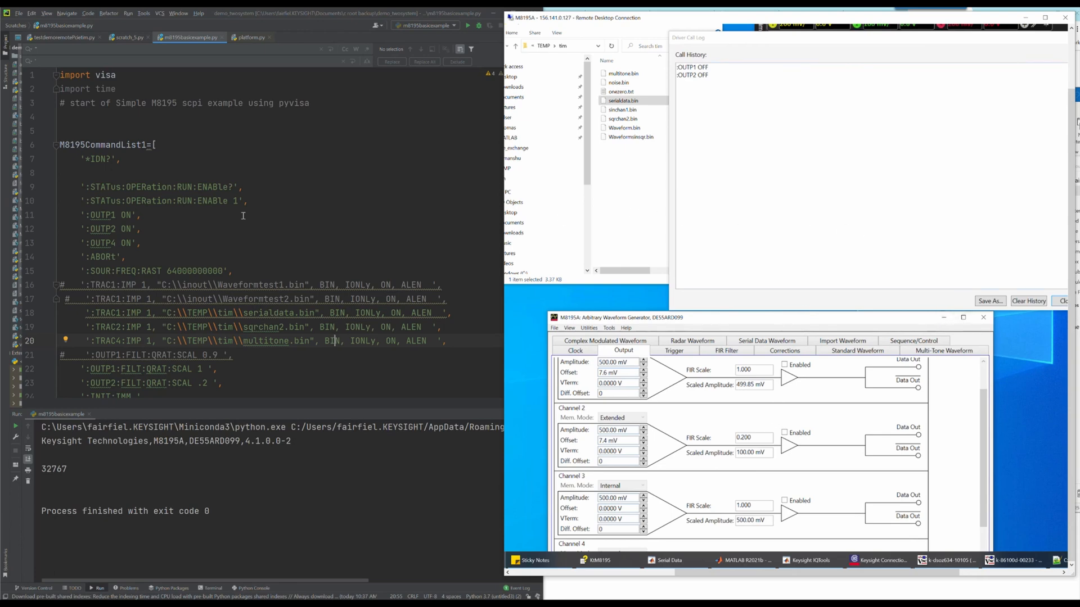
{"action": "mouse_move", "coordinate": [269, 252]}
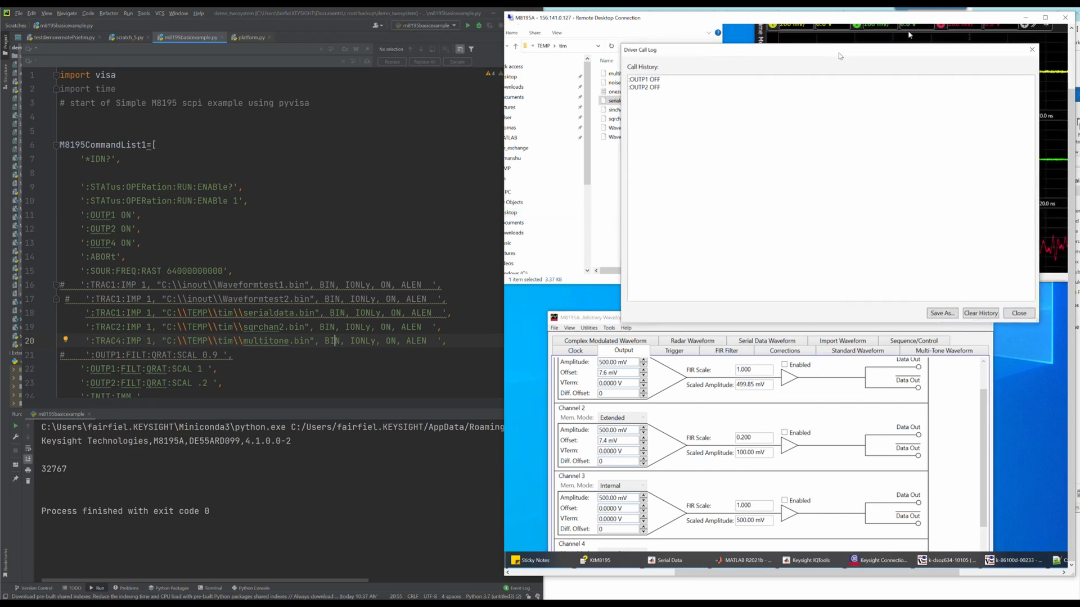
Export the sequence from the Connect step as Python code using PyVISA calls.
{"action": "left_click", "coordinate": [1018, 313]}
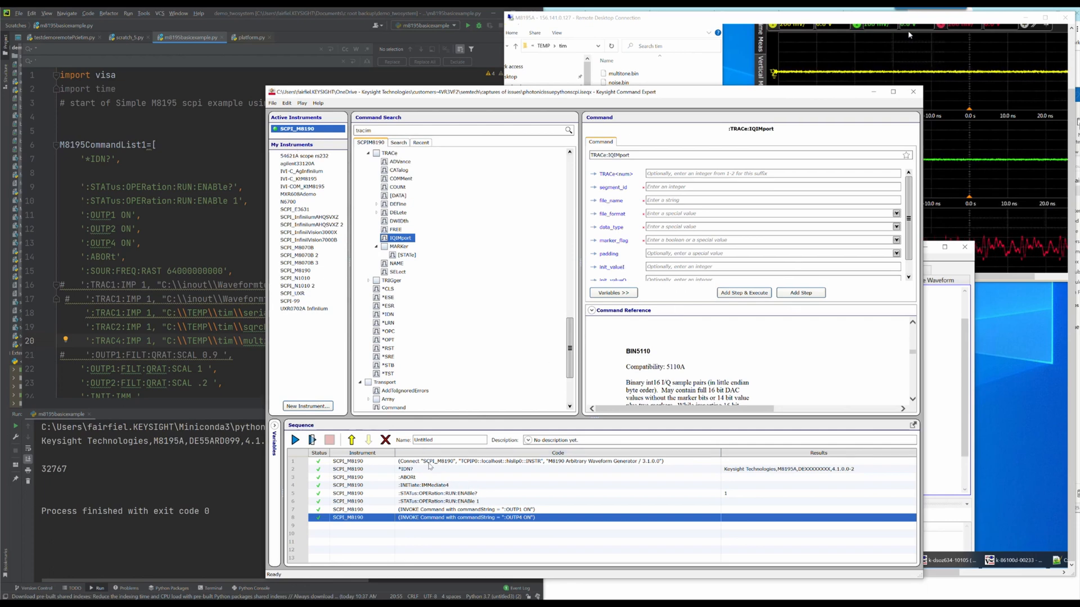
{"action": "left_click", "coordinate": [448, 461]}
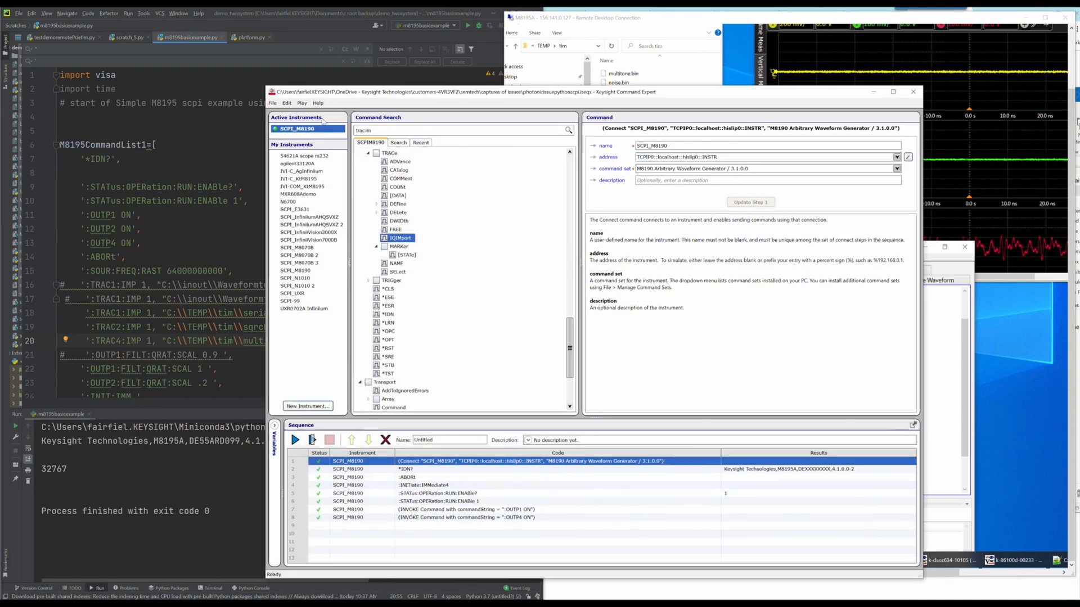
{"action": "left_click", "coordinate": [273, 102]}
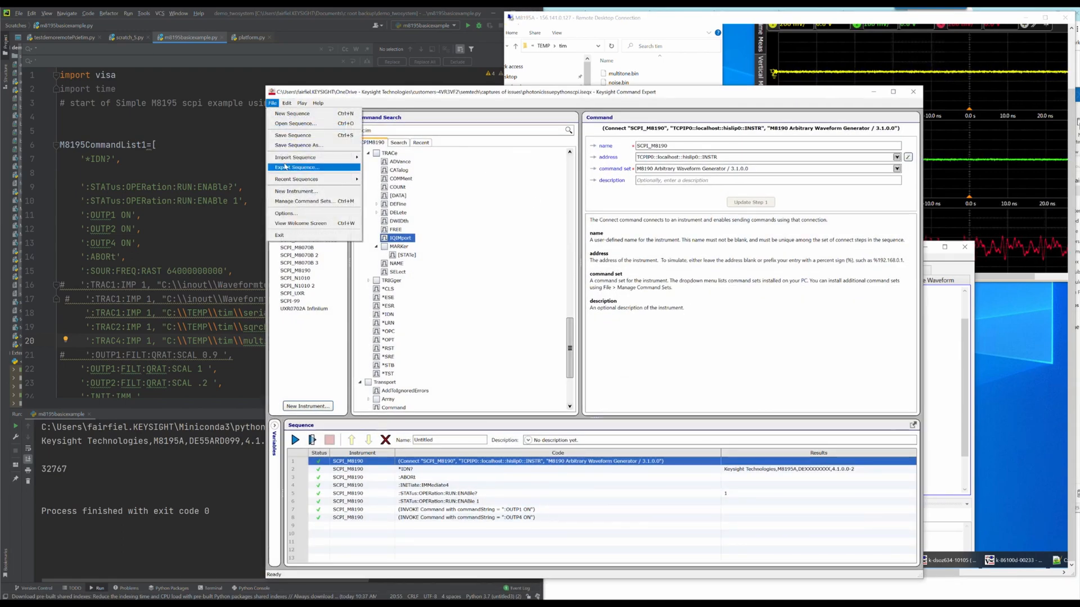
{"action": "left_click", "coordinate": [296, 166]}
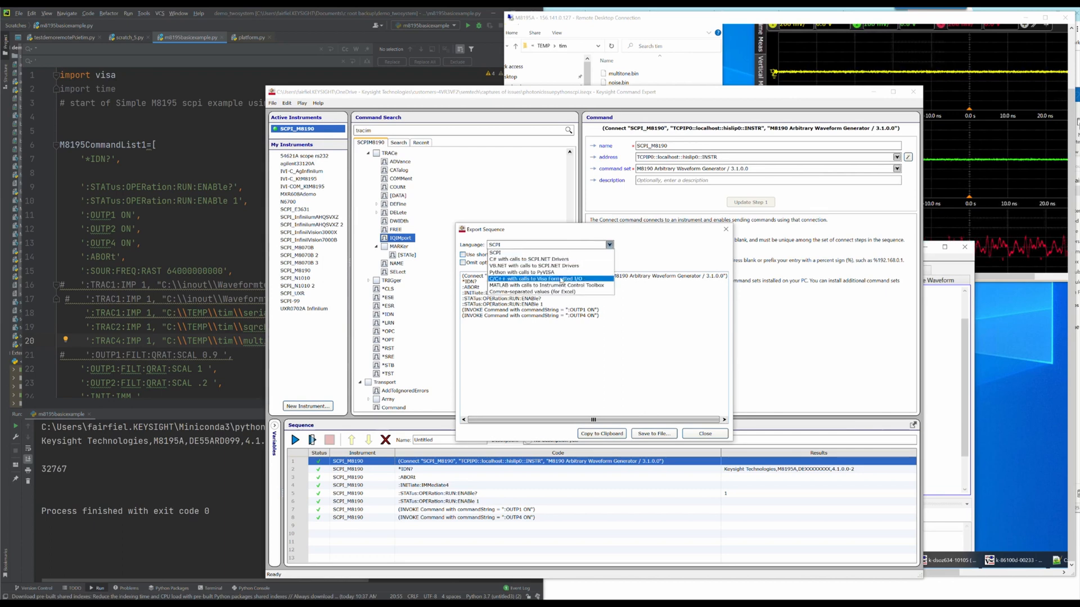
{"action": "left_click", "coordinate": [525, 271]}
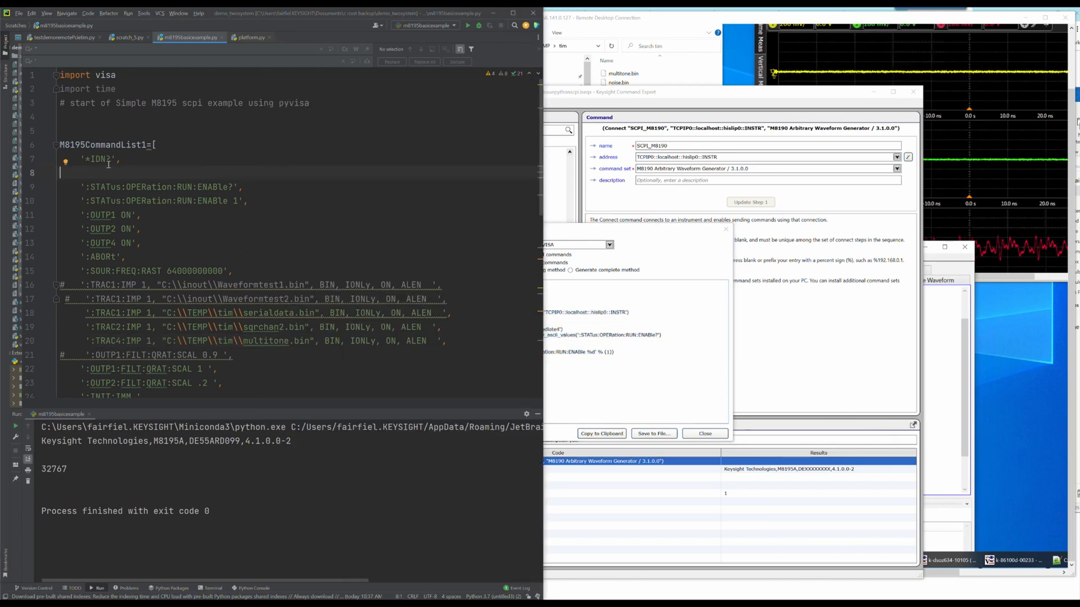
{"action": "scroll", "scroll_direction": "down", "scroll_amount": 3}
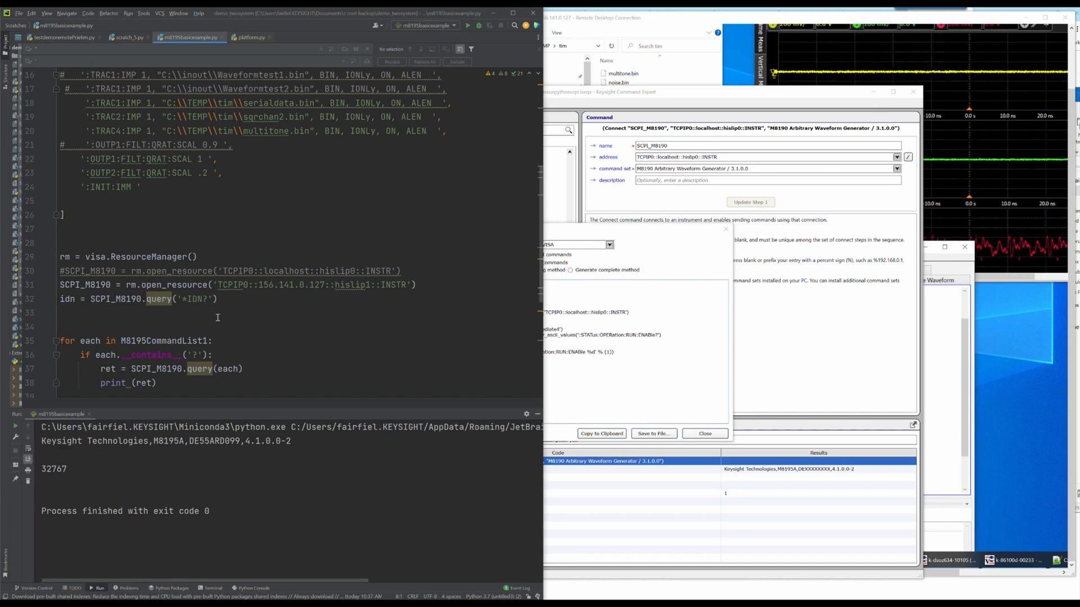
{"action": "scroll", "scroll_direction": "down", "scroll_amount": 3}
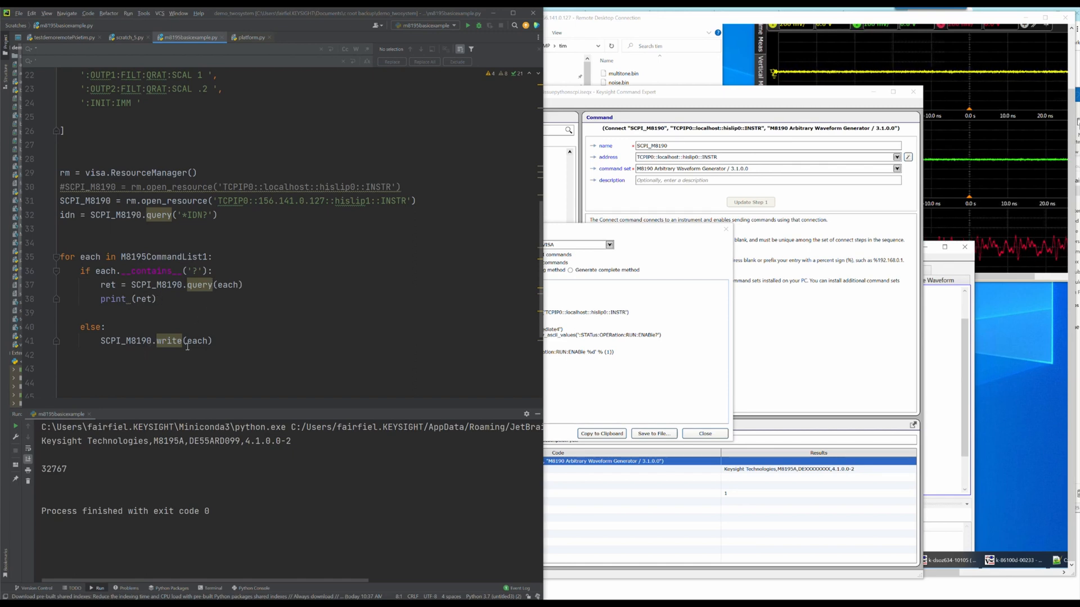
{"action": "mouse_move", "coordinate": [677, 228]}
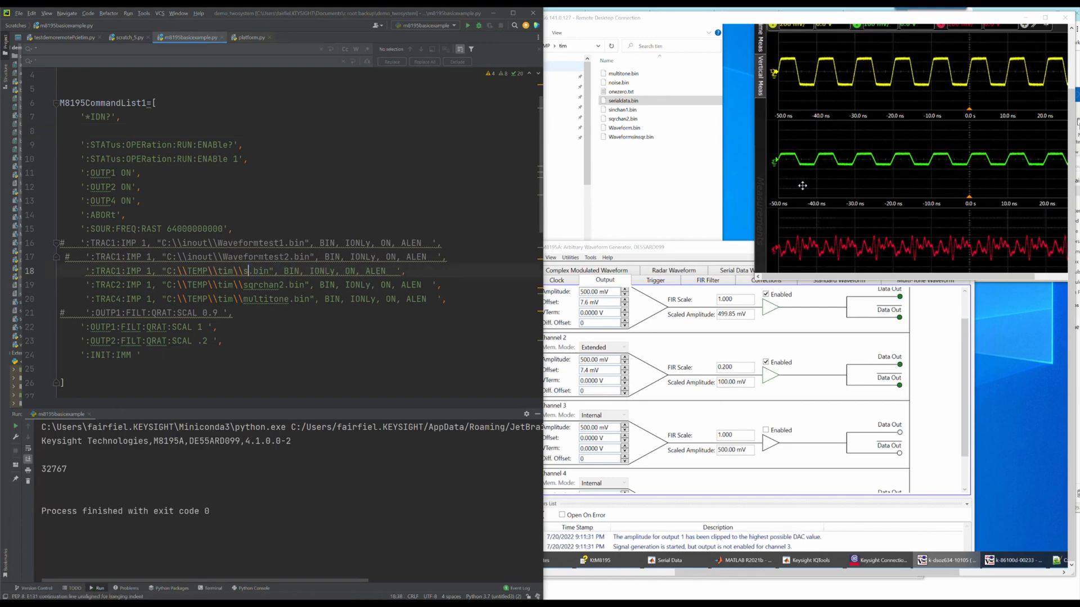
Change the channel 1 file name to sinchan1 and run m8195basicexample.py.
{"action": "type", "text": "inchan1"}
{"action": "left_click", "coordinate": [299, 326]}
{"action": "type", "text": ".5"}
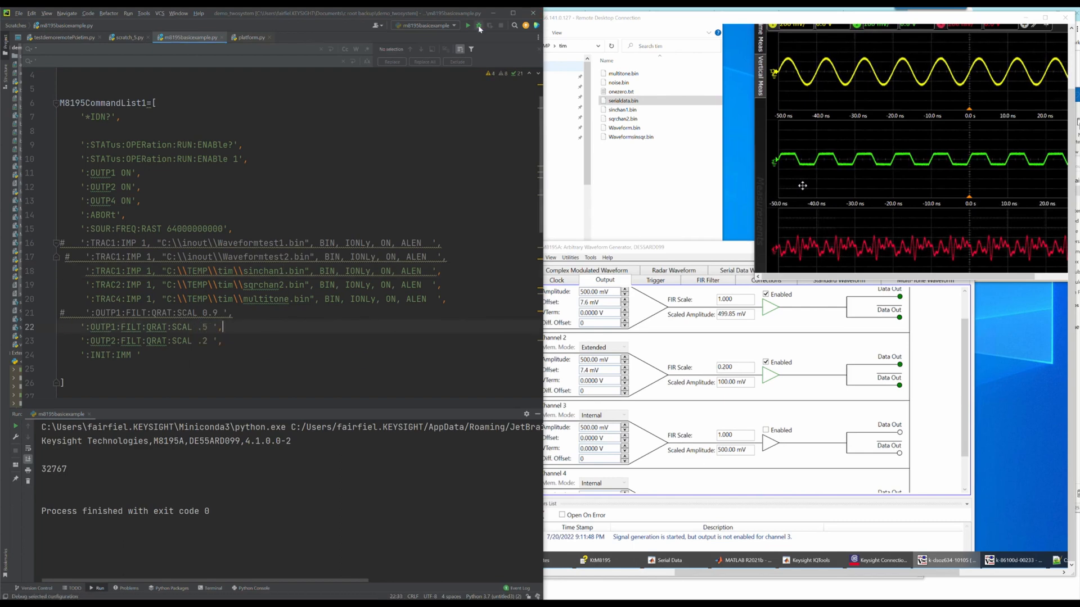
{"action": "left_click", "coordinate": [468, 26]}
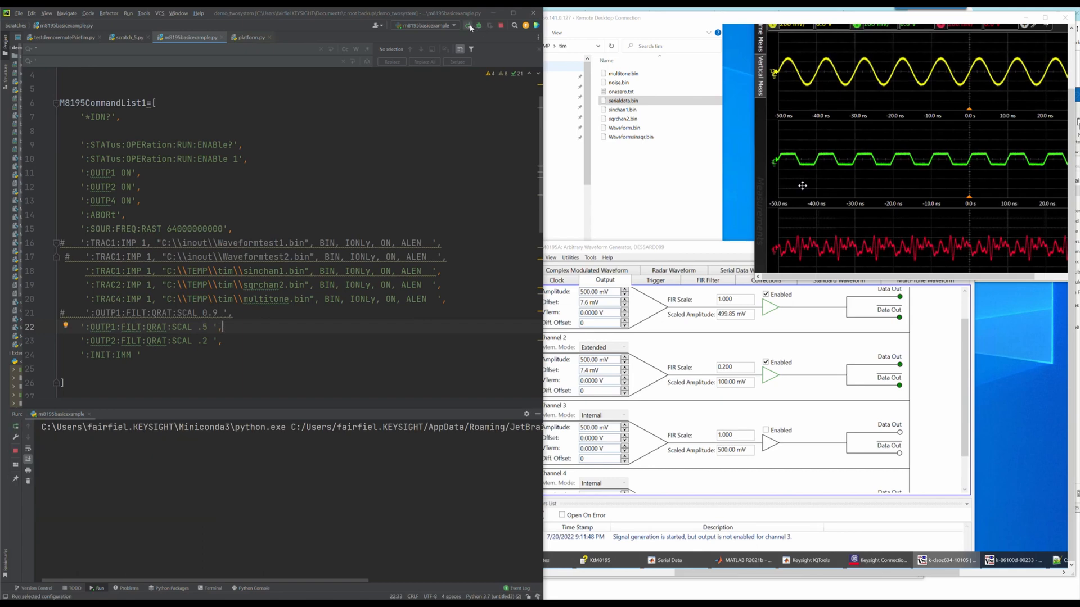
{"action": "left_click", "coordinate": [467, 26]}
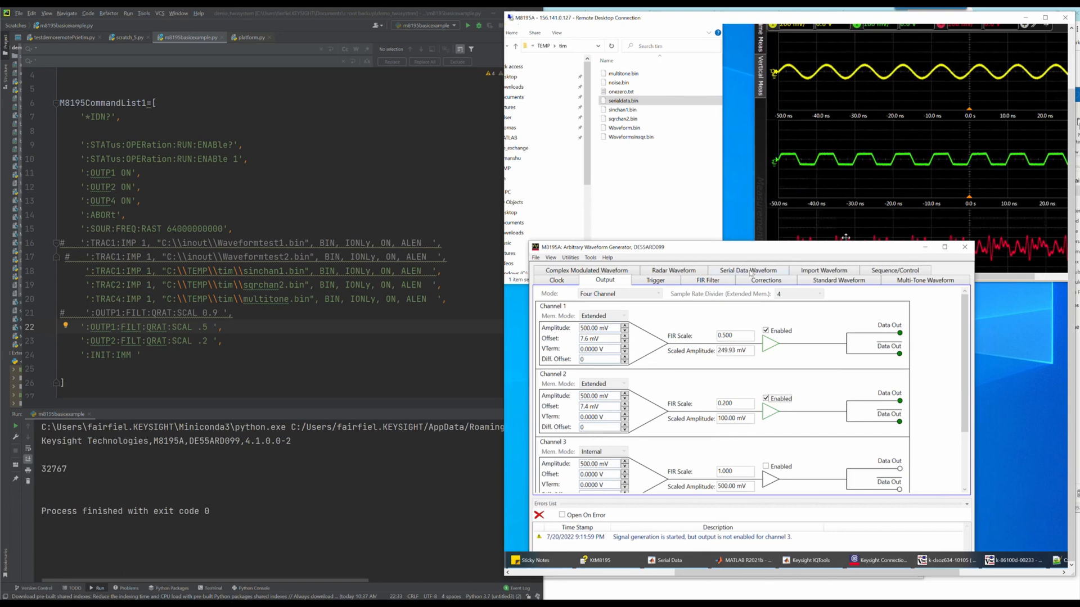
Move from Serial Data Waveform to the Standard Waveform page showing the 100 MHz sine.
{"action": "left_click", "coordinate": [747, 270]}
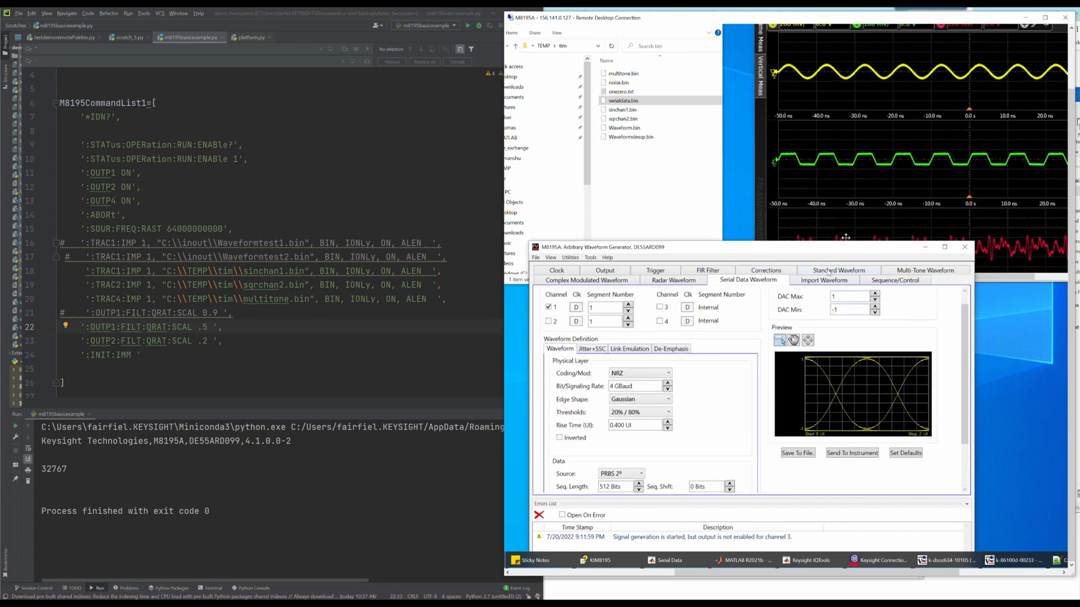
{"action": "left_click", "coordinate": [838, 270]}
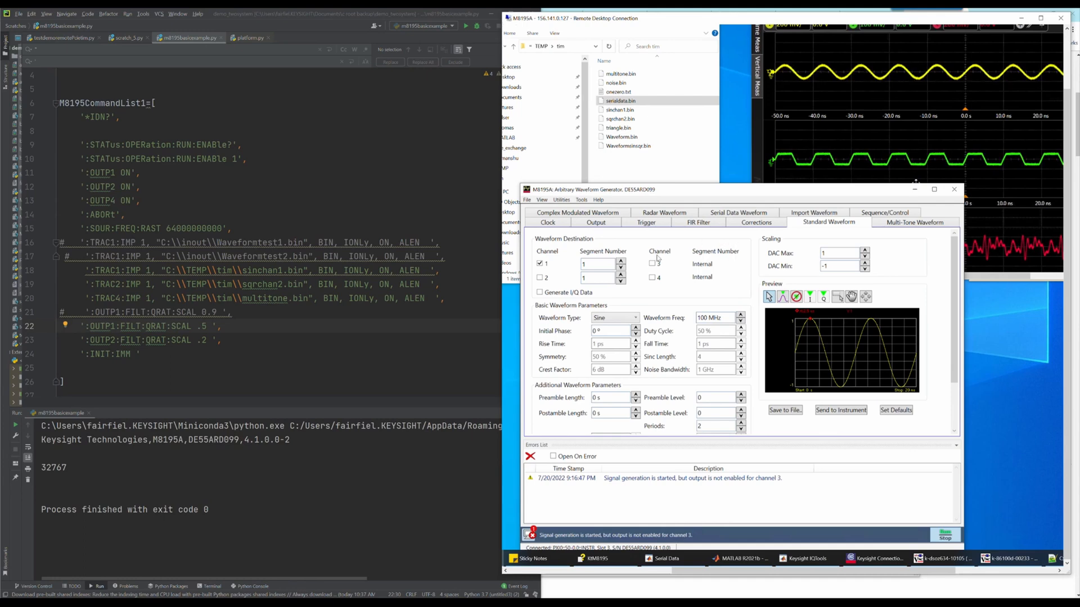
Set waveform type to Triangle, send it to the instrument, and save as triangle.bin.
{"action": "left_click", "coordinate": [633, 317]}
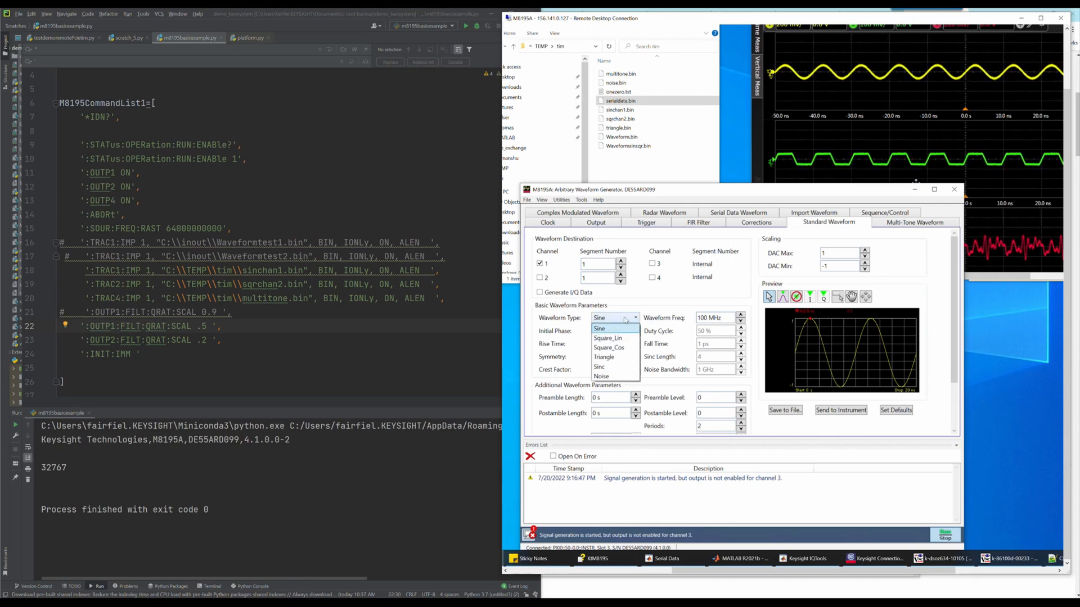
{"action": "left_click", "coordinate": [604, 356]}
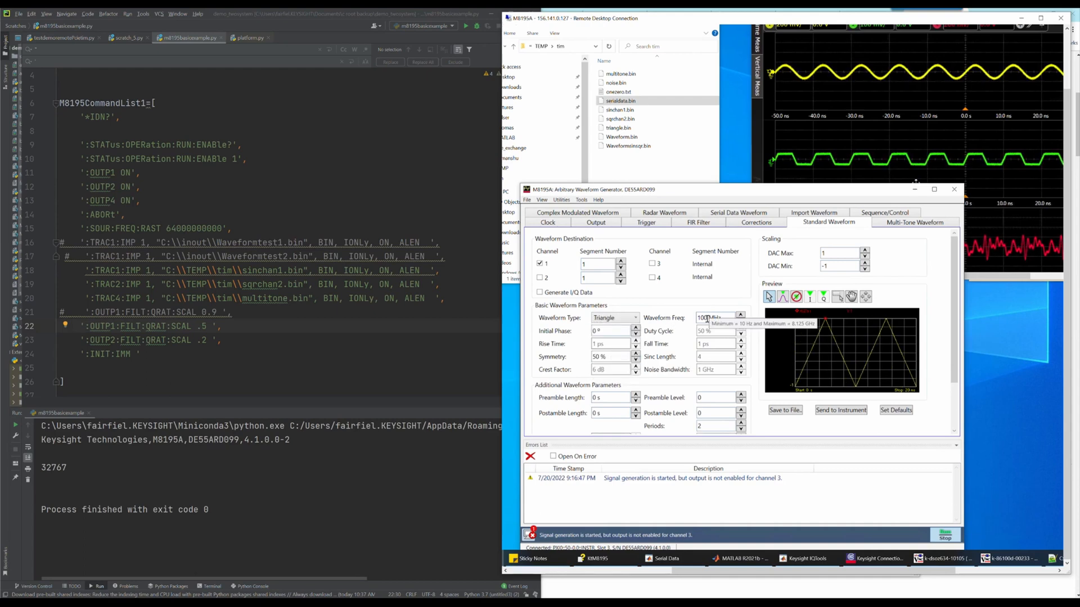
{"action": "left_click", "coordinate": [840, 410]}
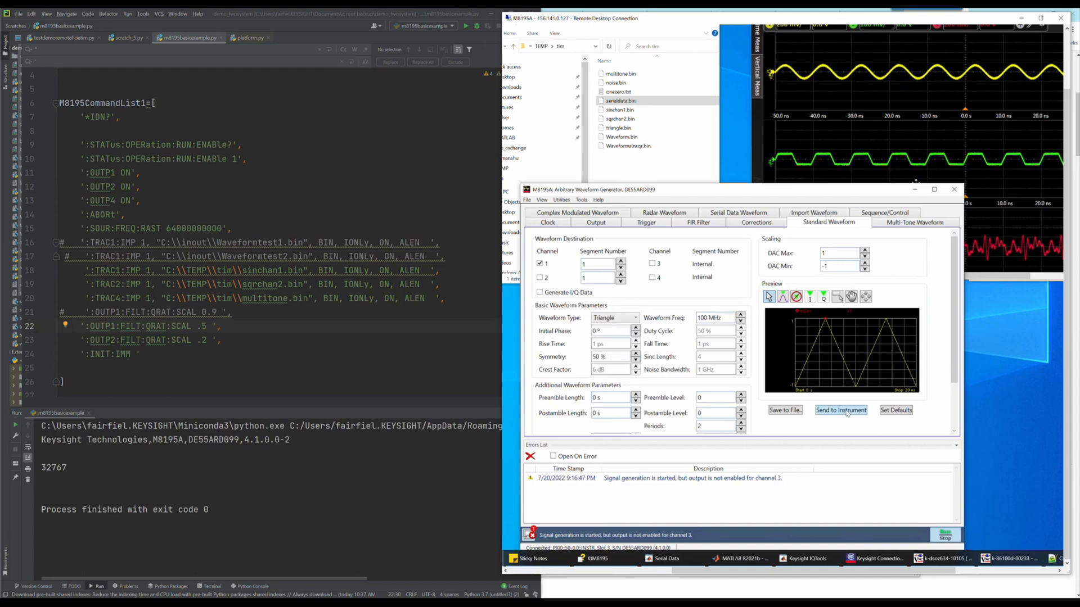
{"action": "left_click", "coordinate": [841, 410]}
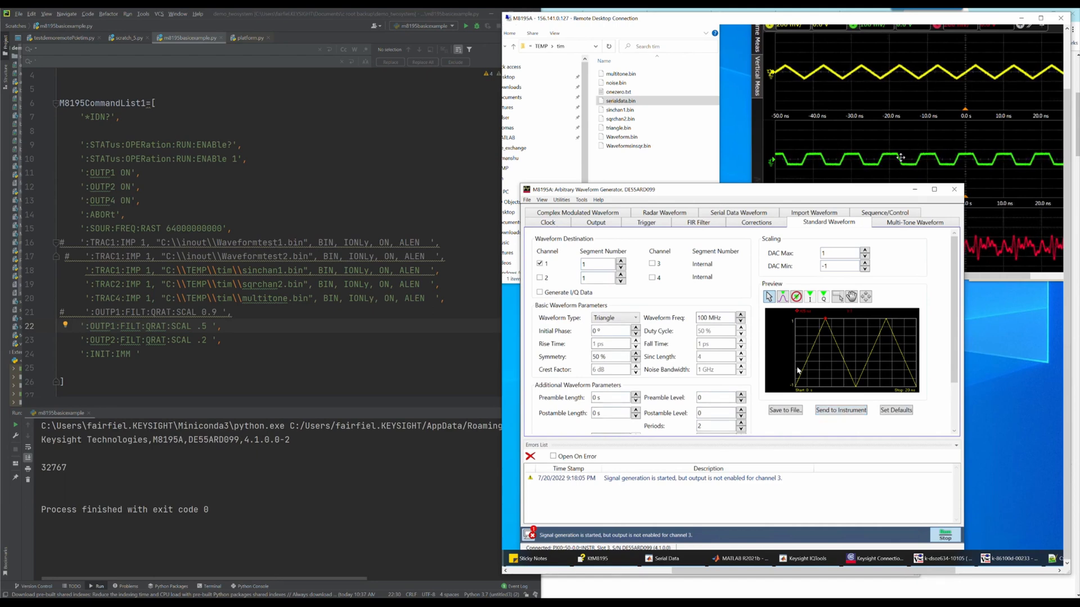
{"action": "left_click", "coordinate": [784, 410]}
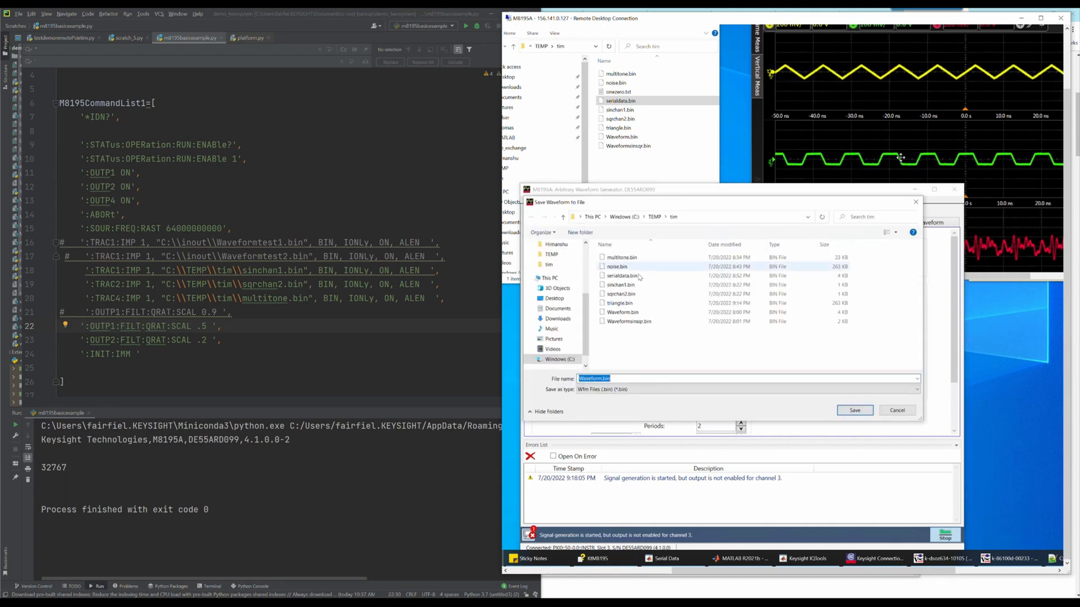
{"action": "left_click", "coordinate": [619, 304]}
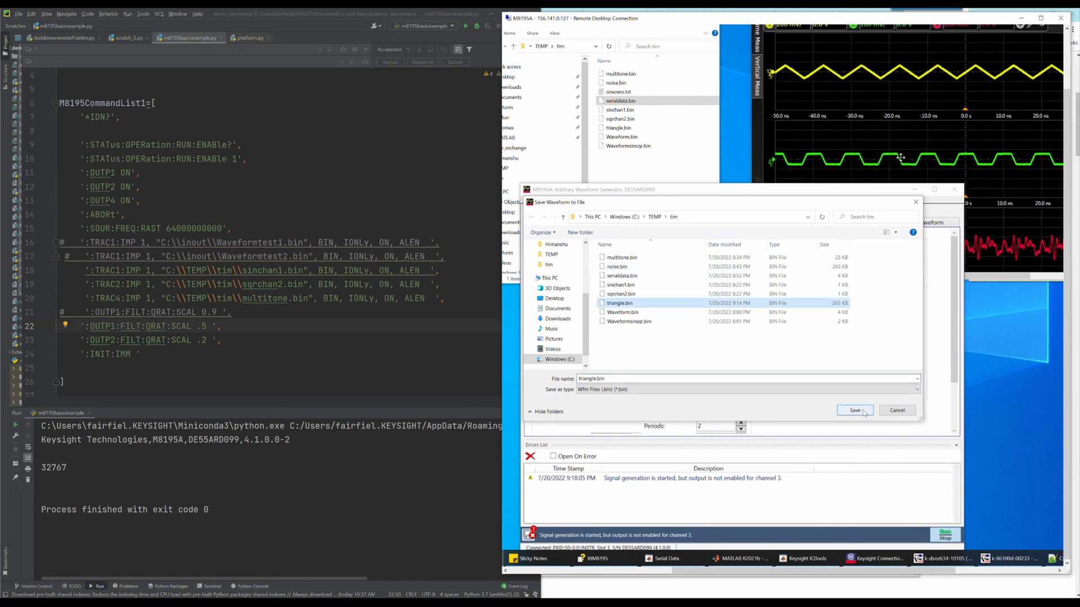
{"action": "left_click", "coordinate": [853, 411]}
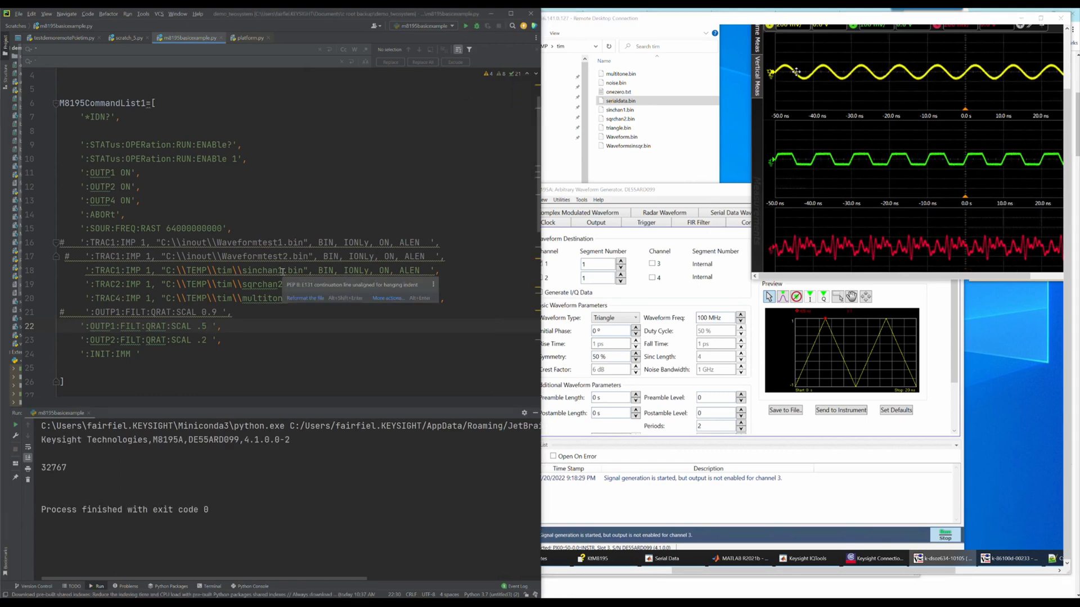
Select the 'sinchan1' file name in the TRAC1 line for replacement.
{"action": "double_click", "coordinate": [264, 270]}
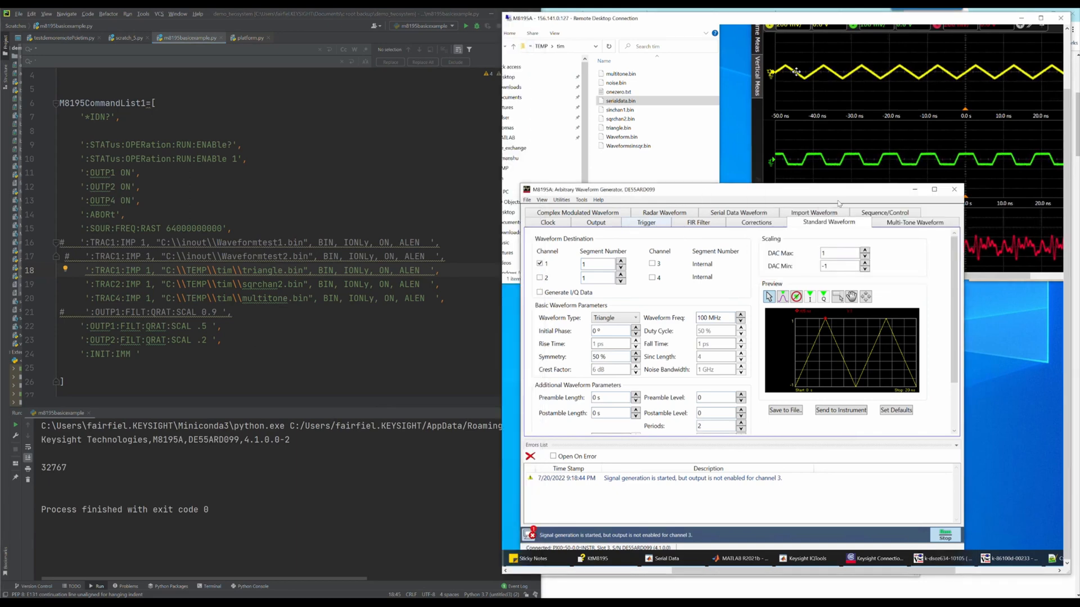
{"action": "left_click", "coordinate": [914, 222]}
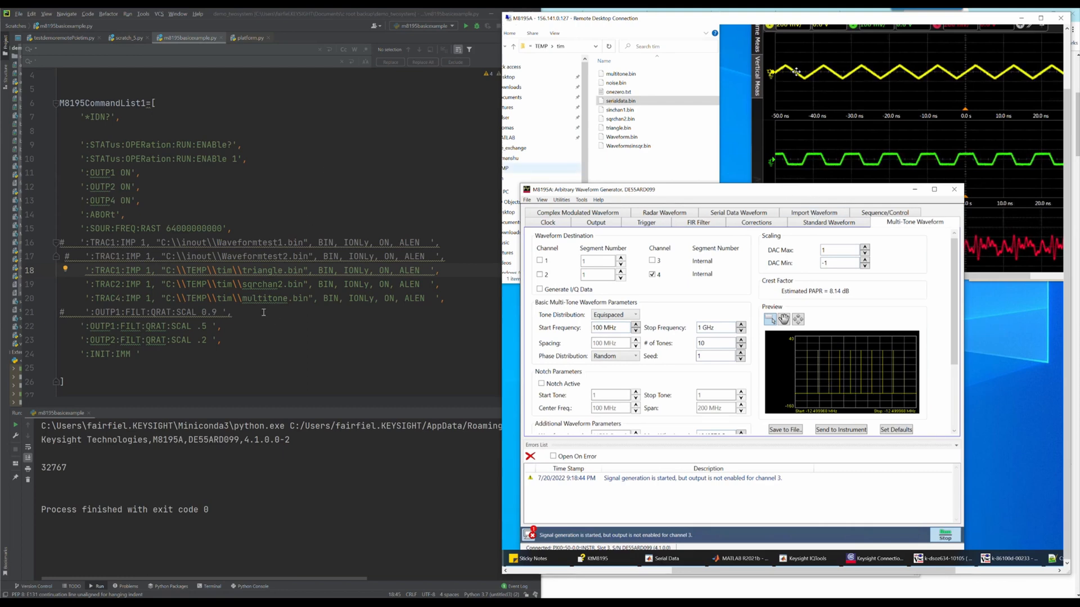
{"action": "scroll", "scroll_direction": "down", "scroll_amount": 3}
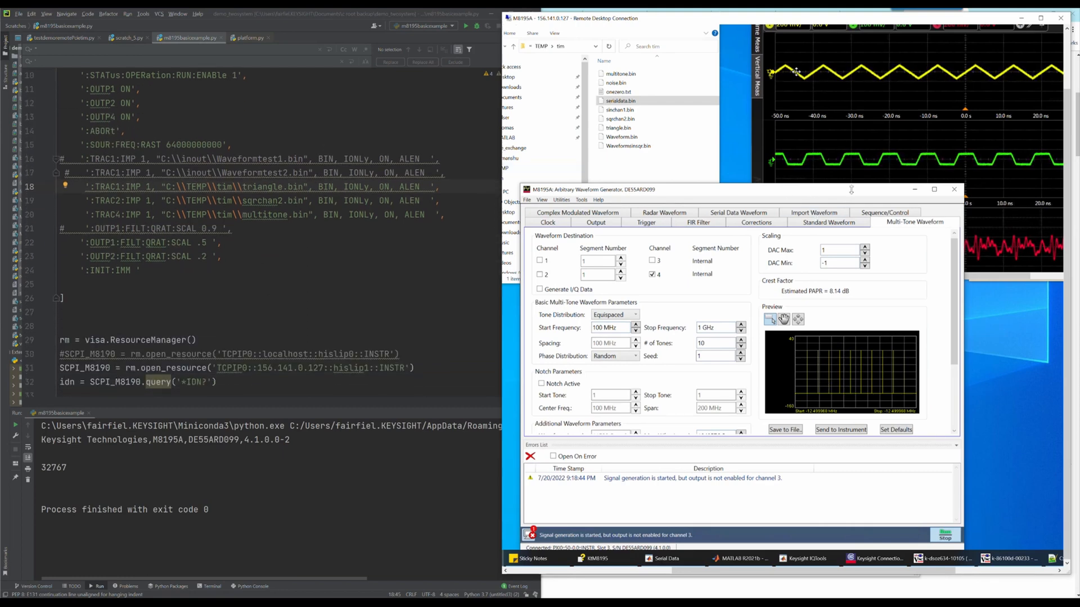
{"action": "left_click", "coordinate": [828, 222]}
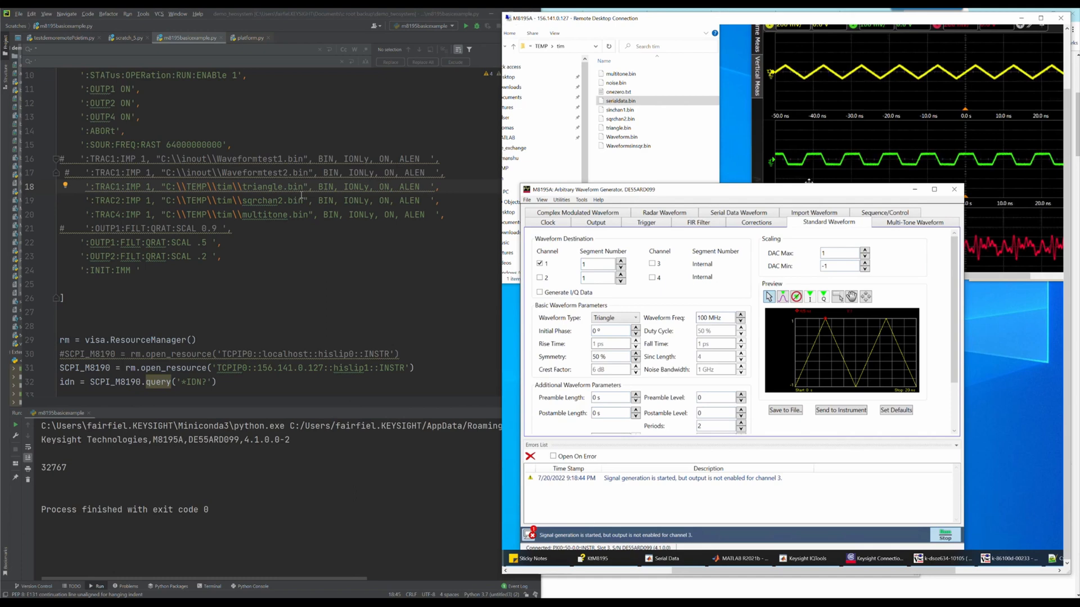
{"action": "mouse_move", "coordinate": [907, 236]}
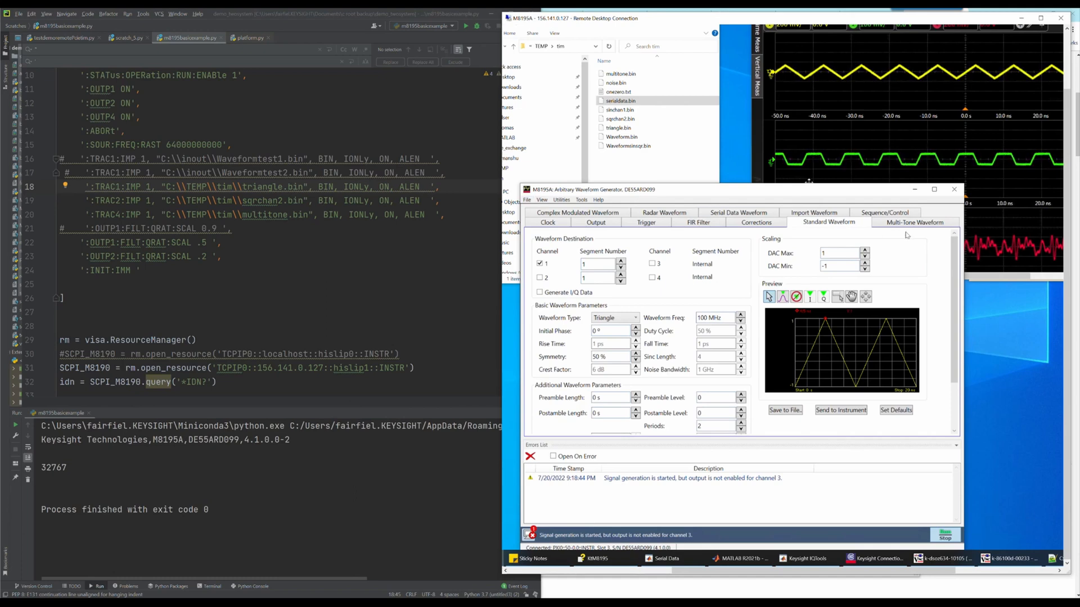